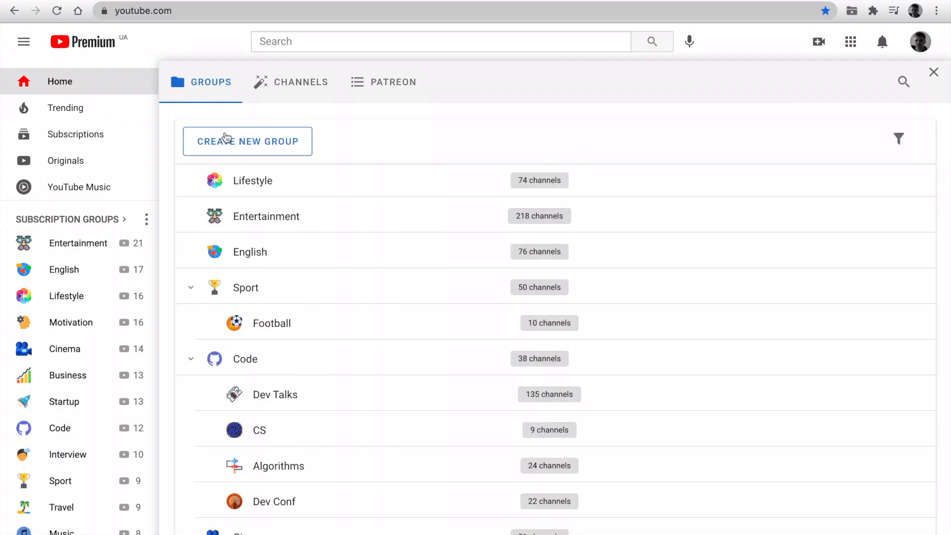
mouse_move(880, 180)
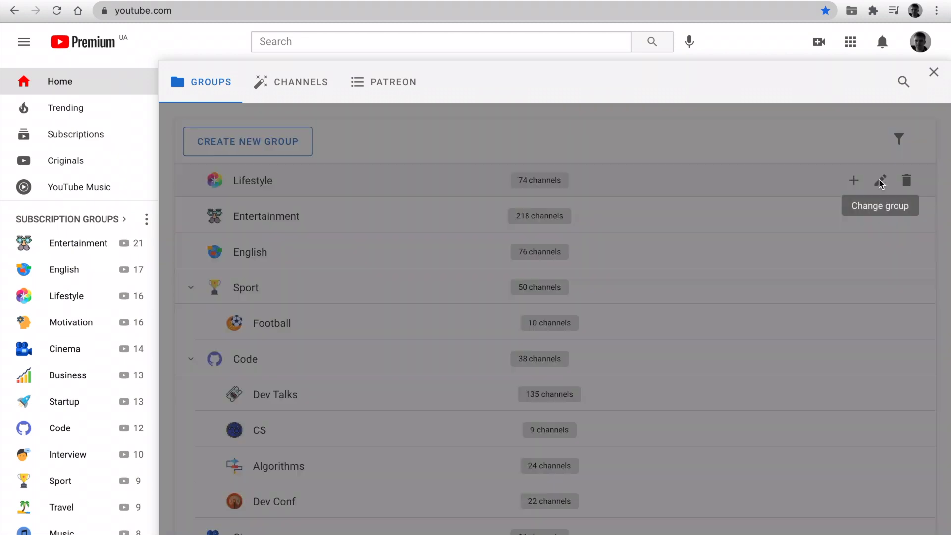
Step: Search the Lifestyle group's icon picker for 'Music', then replace the query with 'Games'
left_click(879, 180)
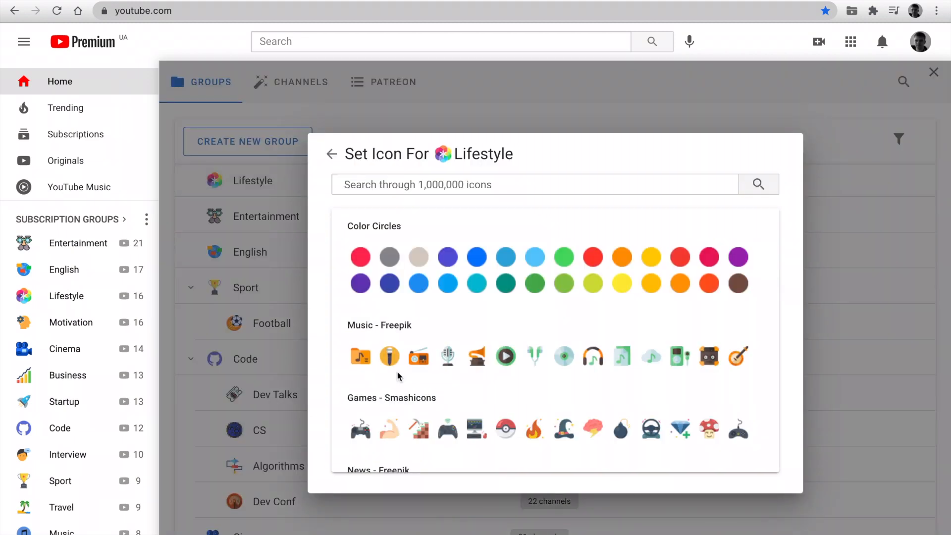
scroll("down", 3)
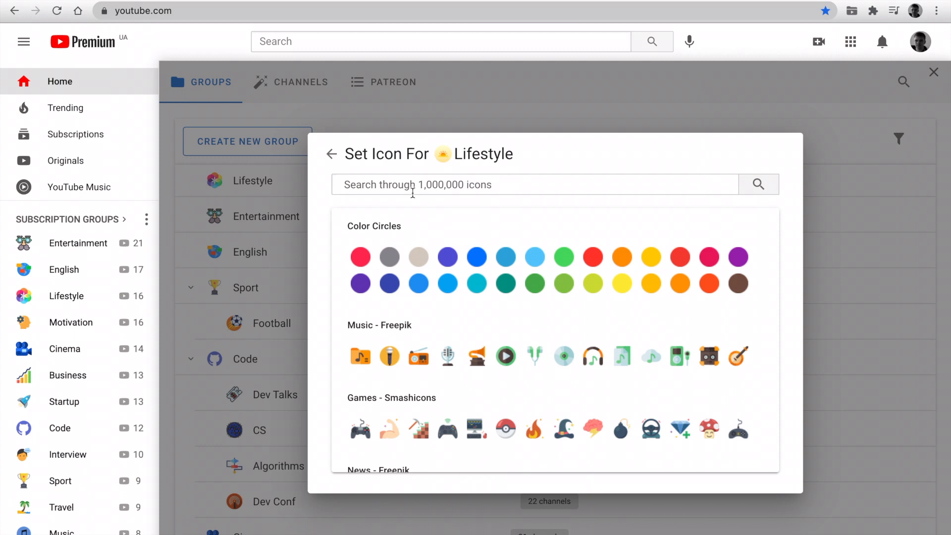
type("Musi")
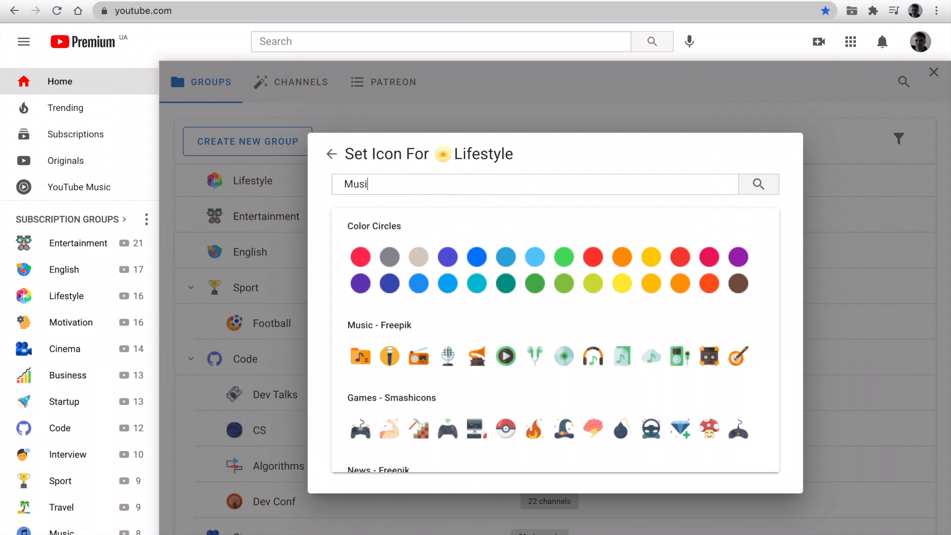
left_click(758, 183)
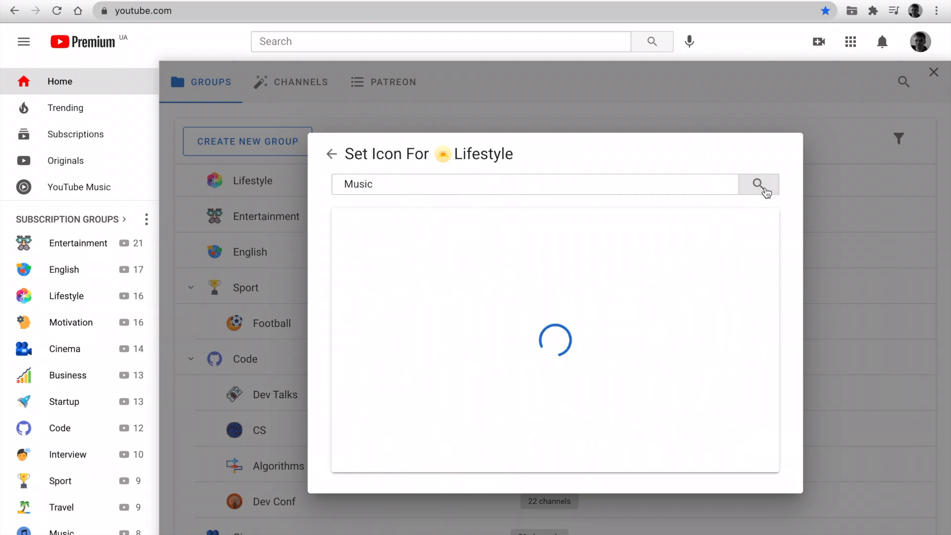
left_click(757, 184)
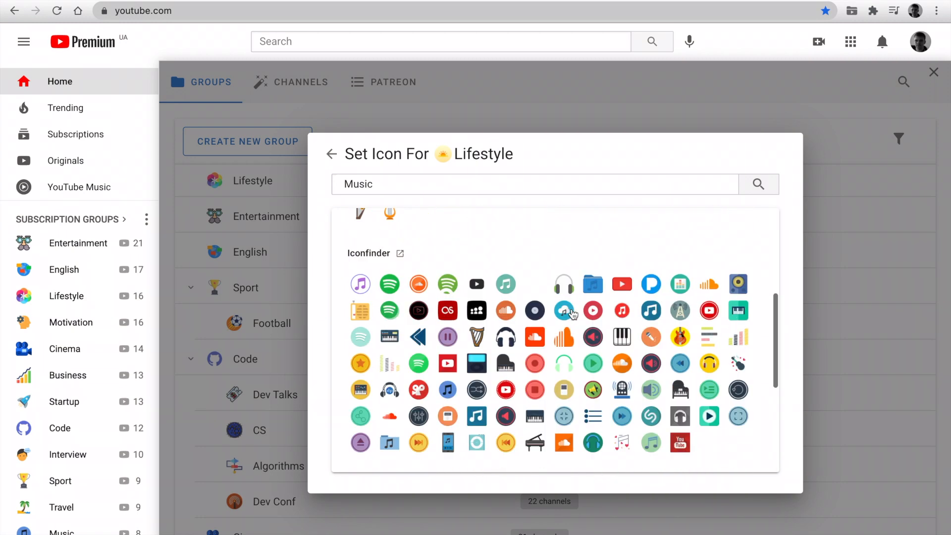
type("Gm")
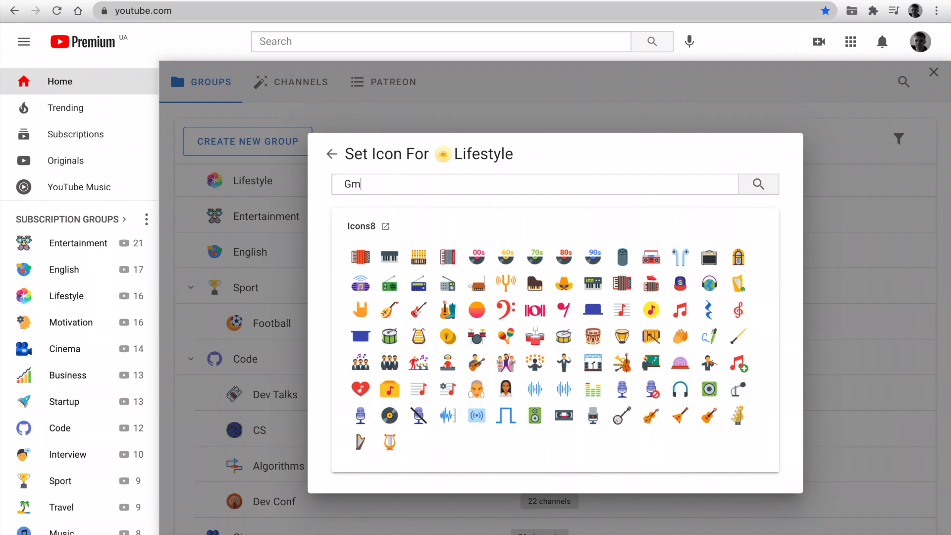
type("ames")
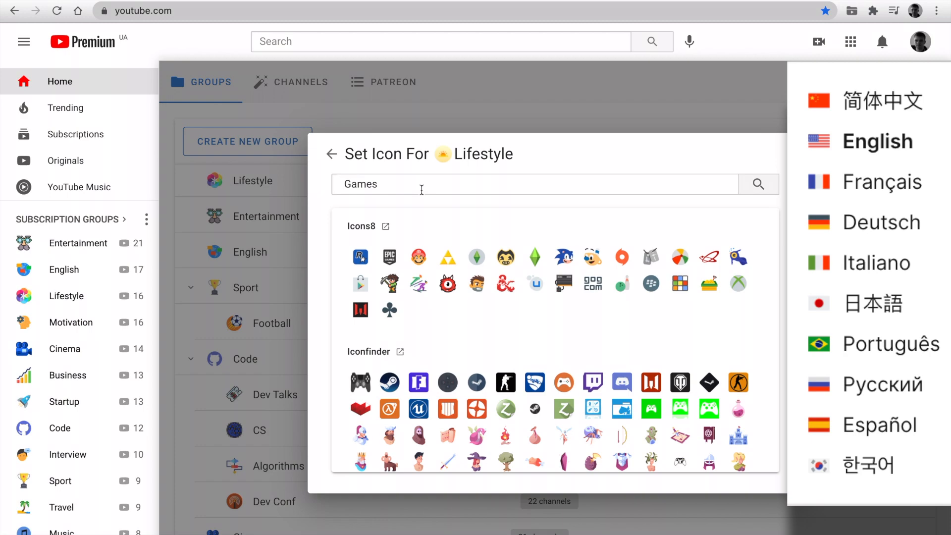
Step: Switch the interface language to Japanese, search icons for ゲーム, and close the panel
left_click(872, 303)
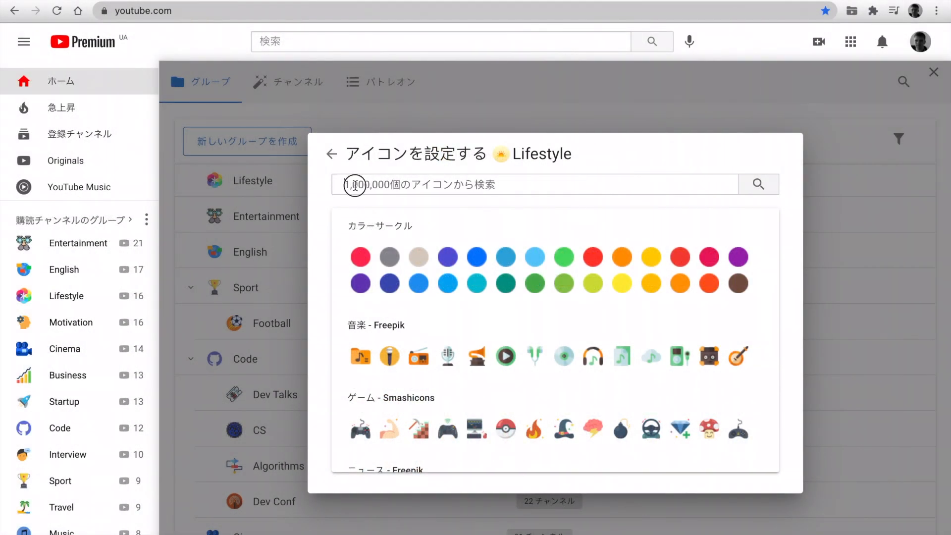
left_click(758, 185)
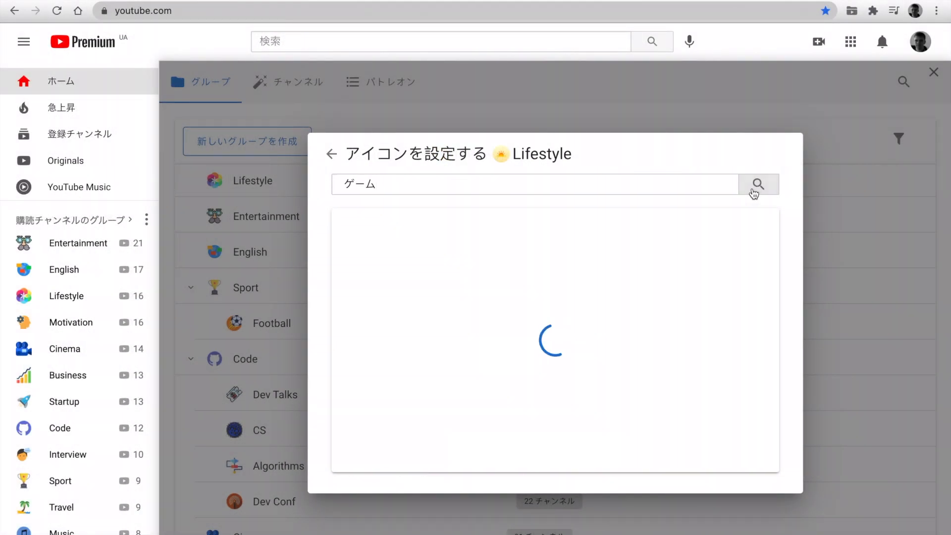
left_click(757, 184)
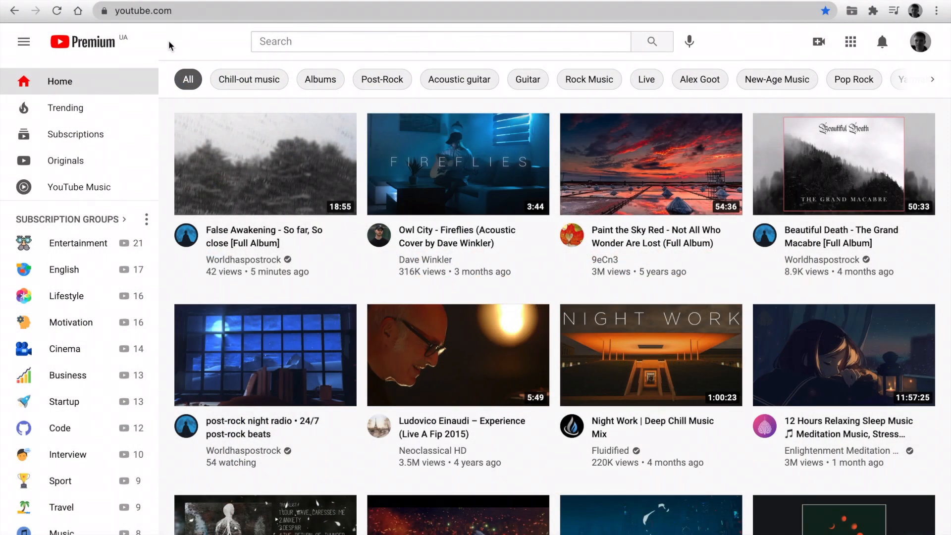
Step: Open the Sport subscription group's feed of 100 videos from the sidebar
left_click(59, 480)
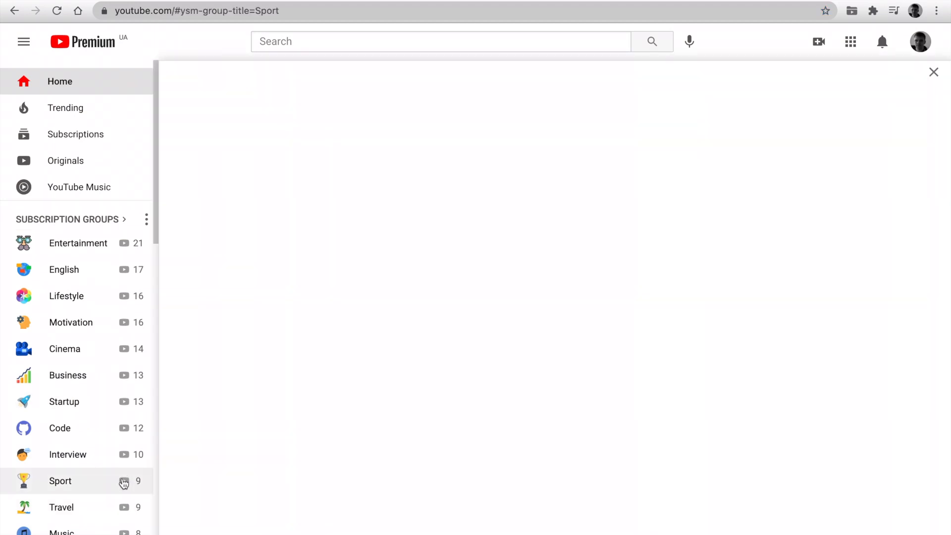
left_click(60, 480)
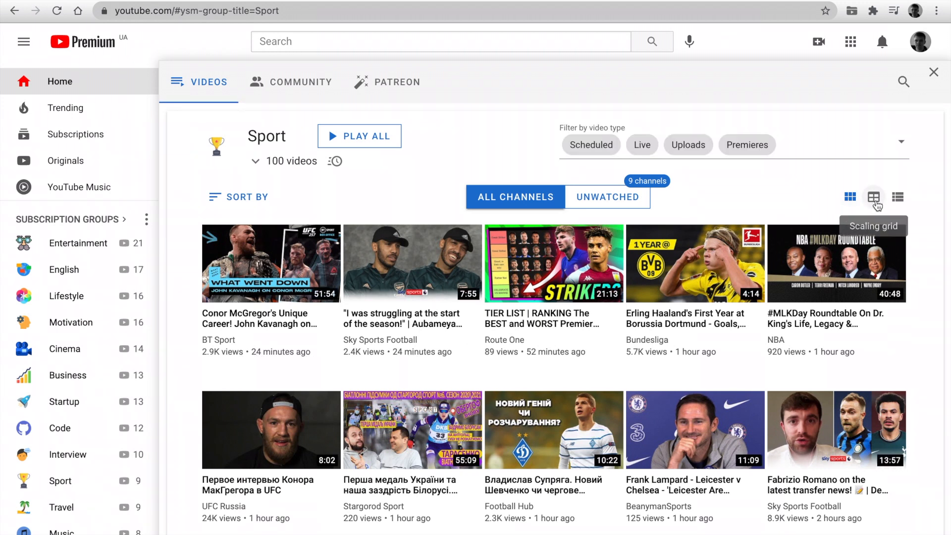
Step: Switch the Sport feed to the four-per-row scaling grid layout
left_click(873, 197)
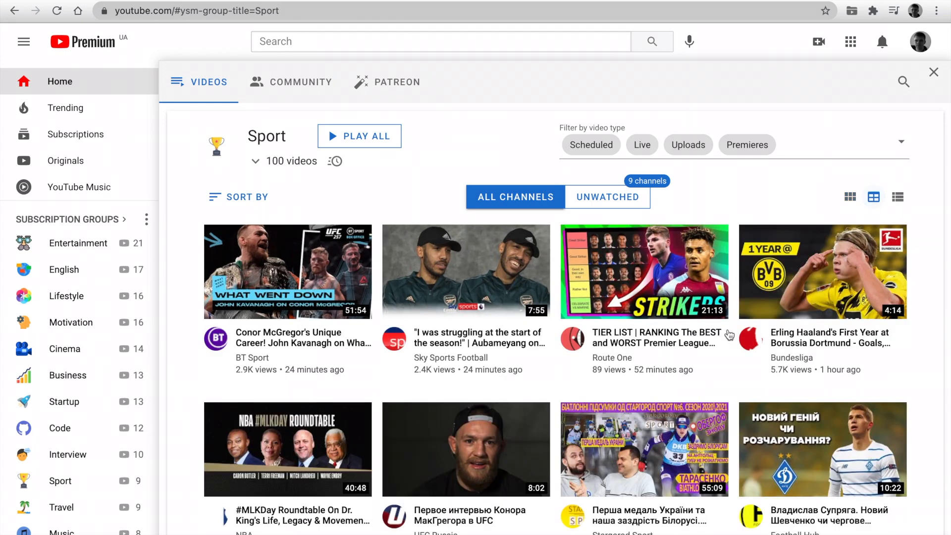
scroll("down", 3)
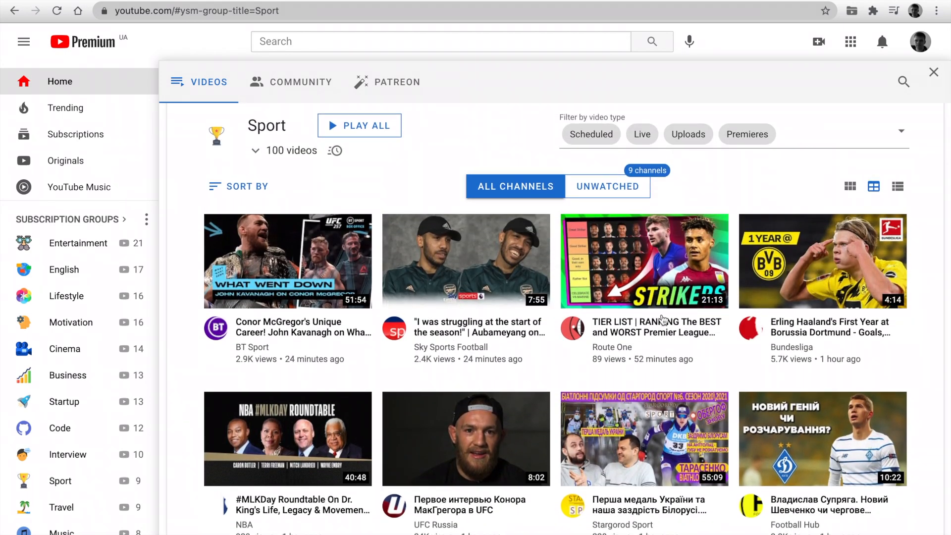
mouse_move(872, 186)
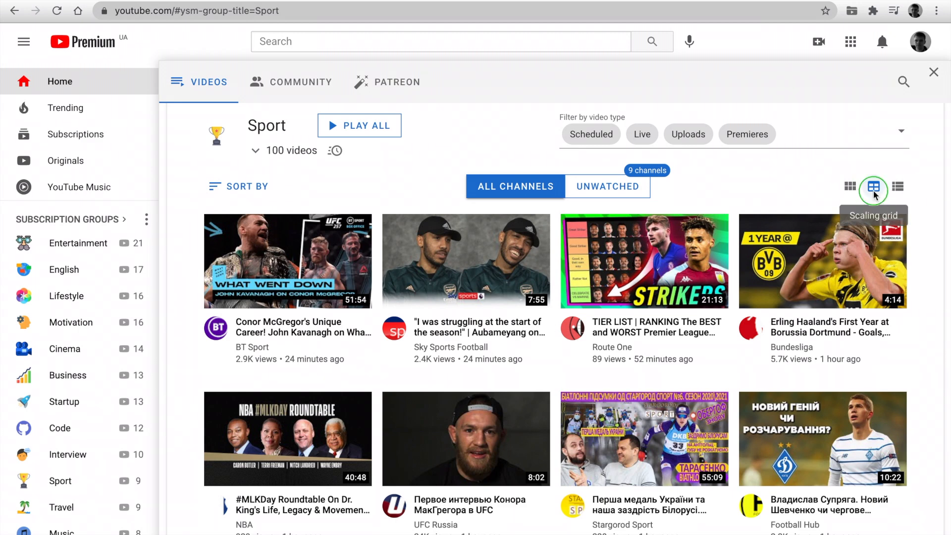
left_click(873, 186)
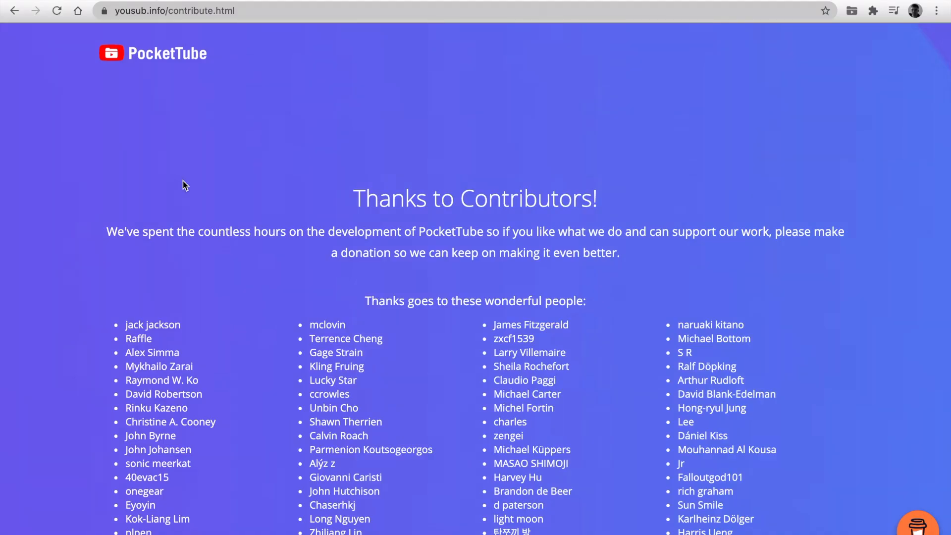
Step: Scroll down through the supporter names on the contributors page
scroll("down", 3)
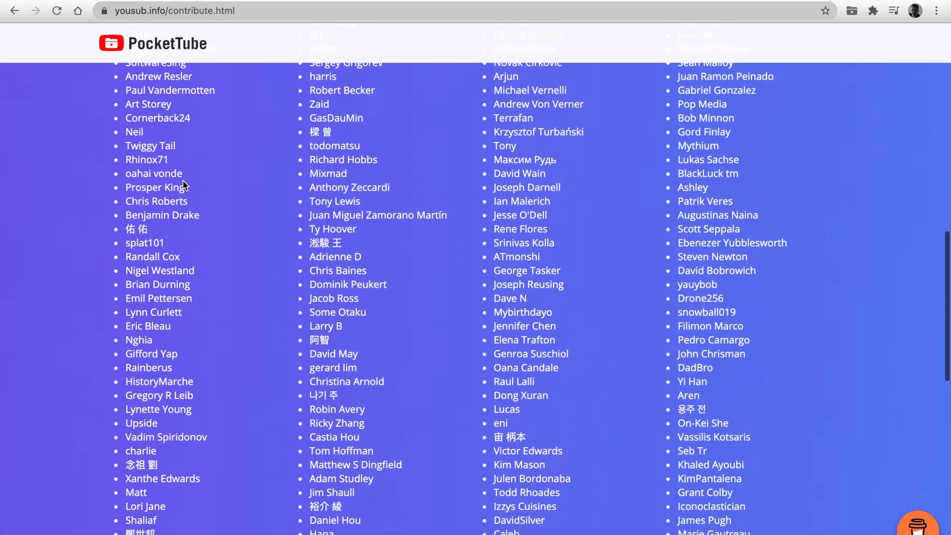
scroll("down", 3)
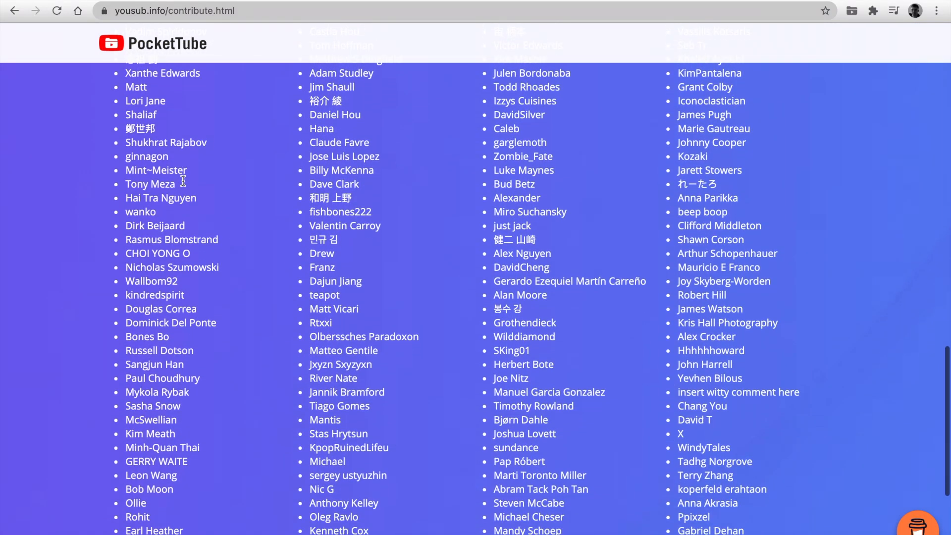